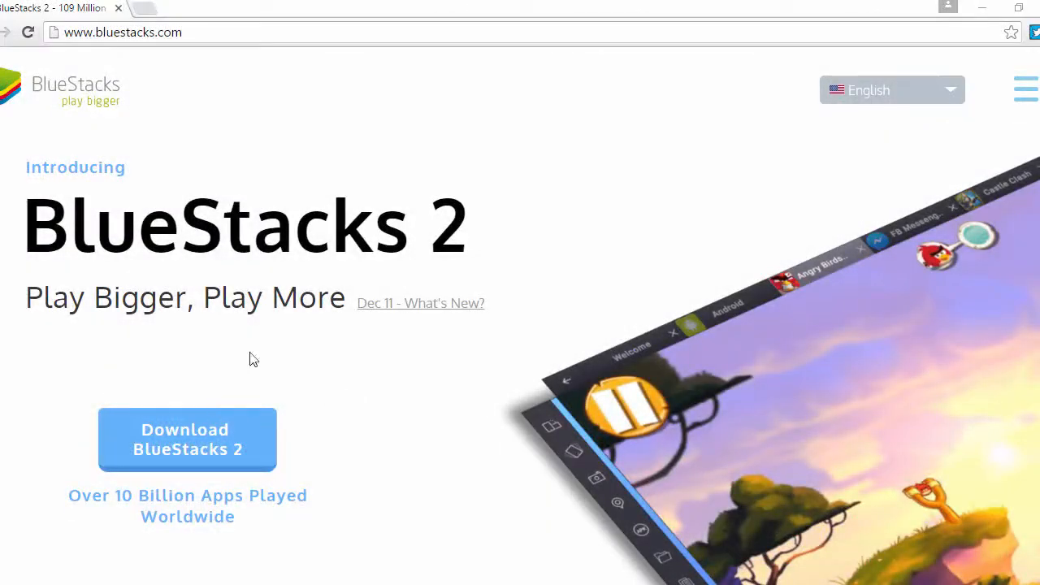
{"action": "mouse_move", "coordinate": [514, 437]}
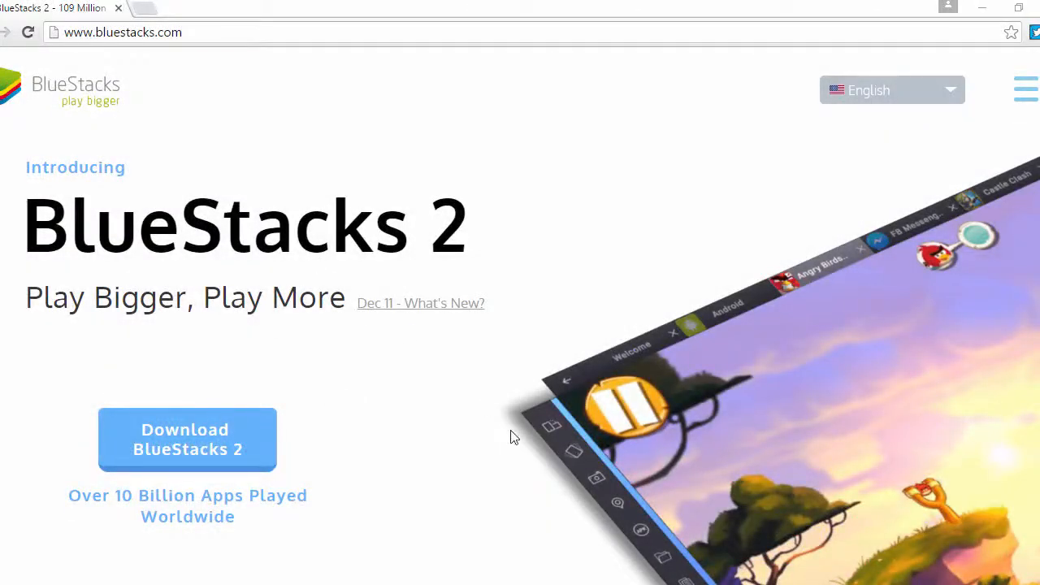
{"action": "mouse_move", "coordinate": [739, 338]}
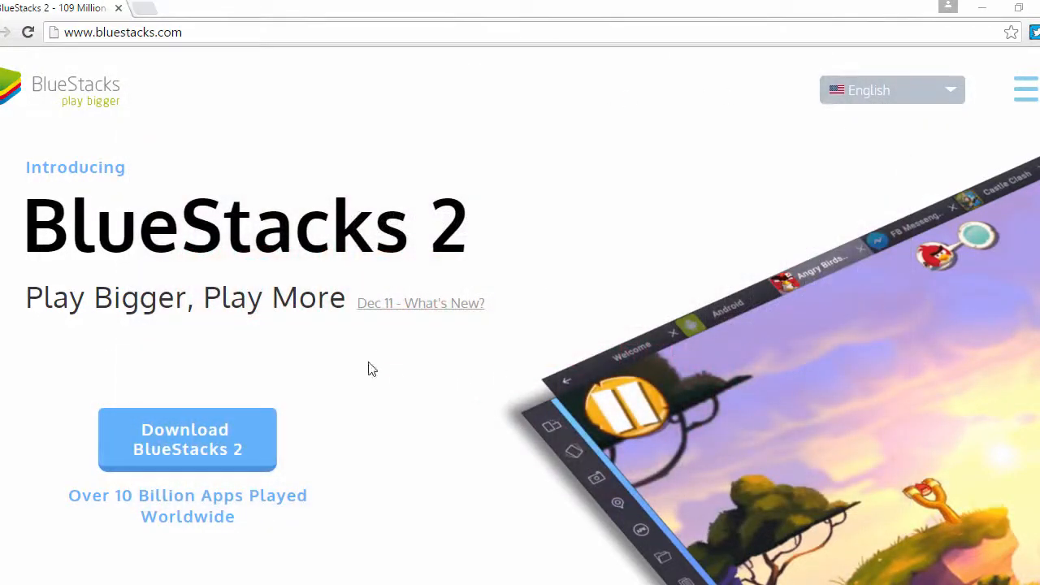
{"action": "mouse_move", "coordinate": [751, 261]}
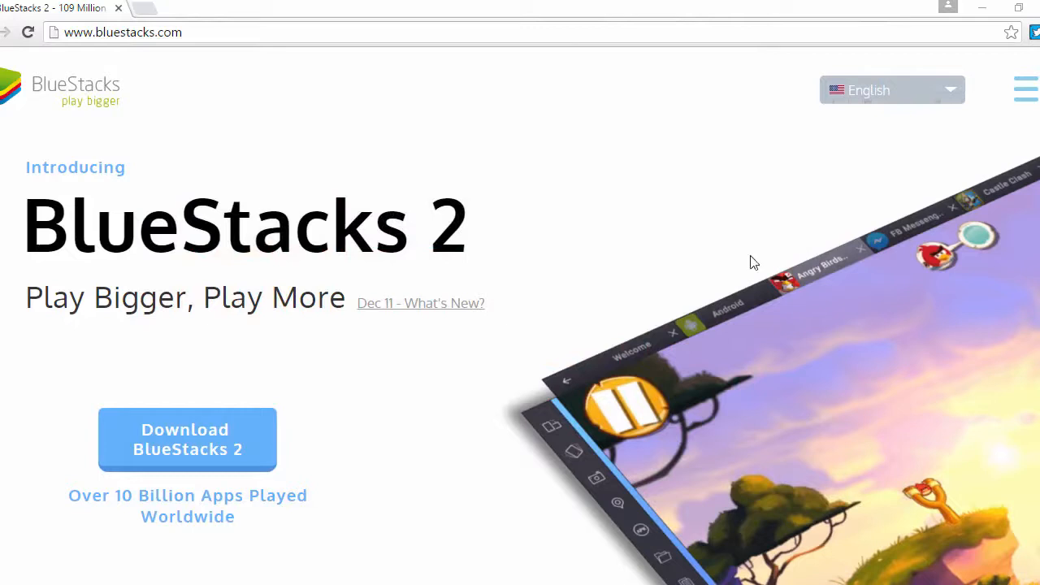
{"action": "mouse_move", "coordinate": [135, 491]}
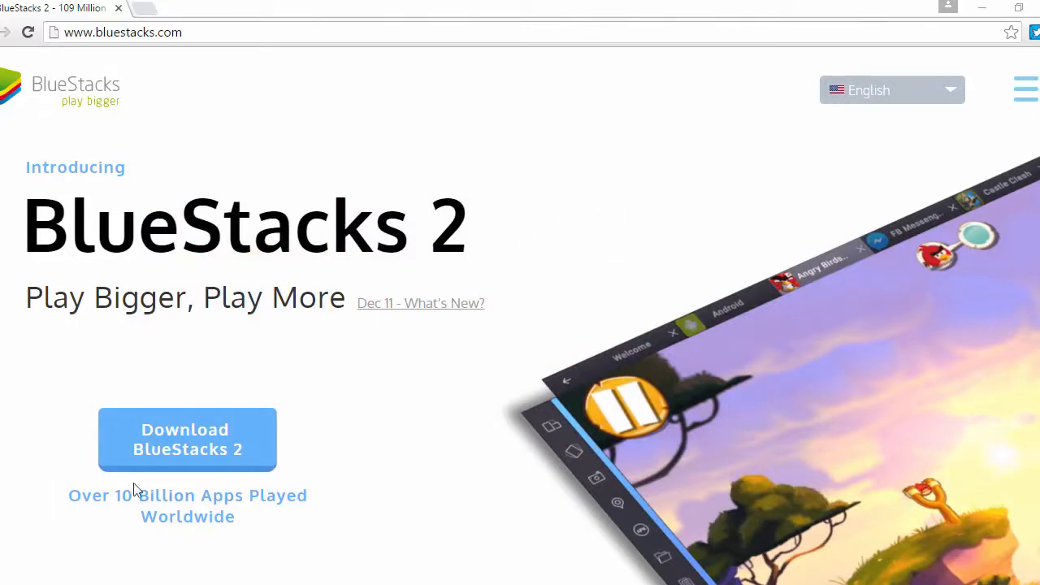
Start the BlueStacks 2 installer download, then cancel it from the download bar
{"action": "left_click", "coordinate": [187, 439]}
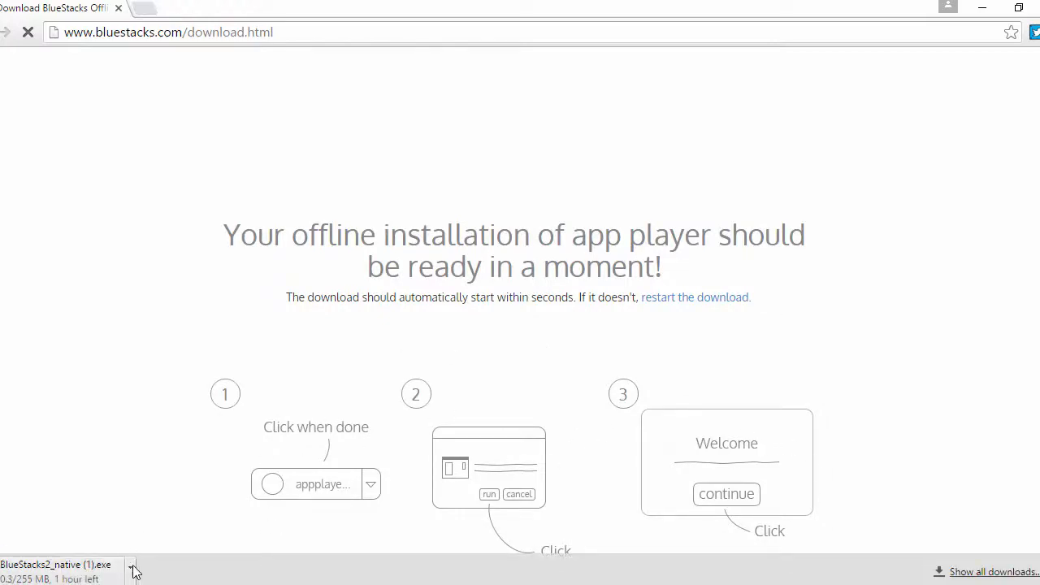
{"action": "left_click", "coordinate": [130, 567]}
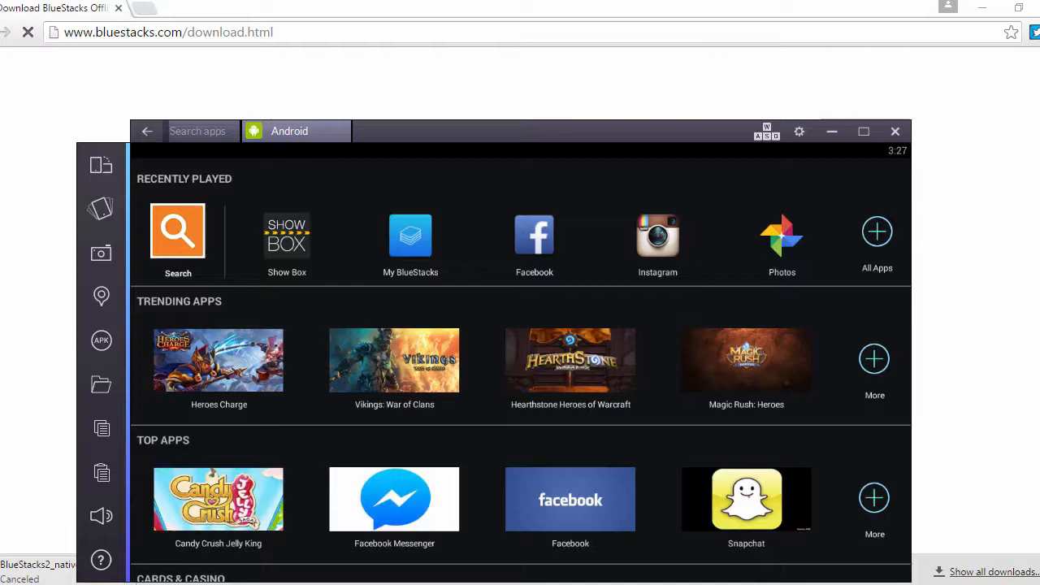
{"action": "mouse_move", "coordinate": [421, 132]}
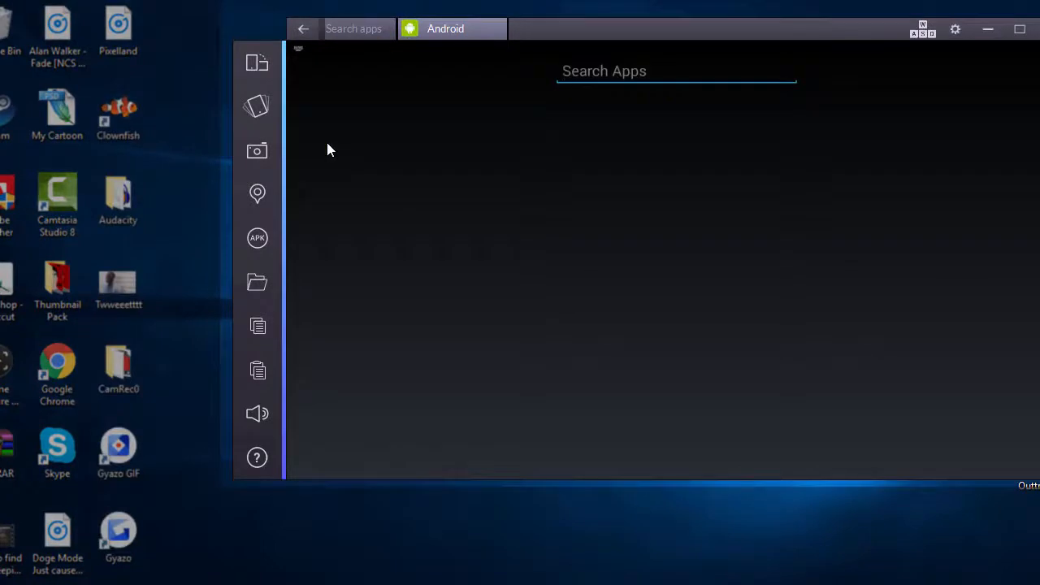
Search BlueStacks apps for 'Showbox', fixing typos along the way
{"action": "type", "text": "SHowbox"}
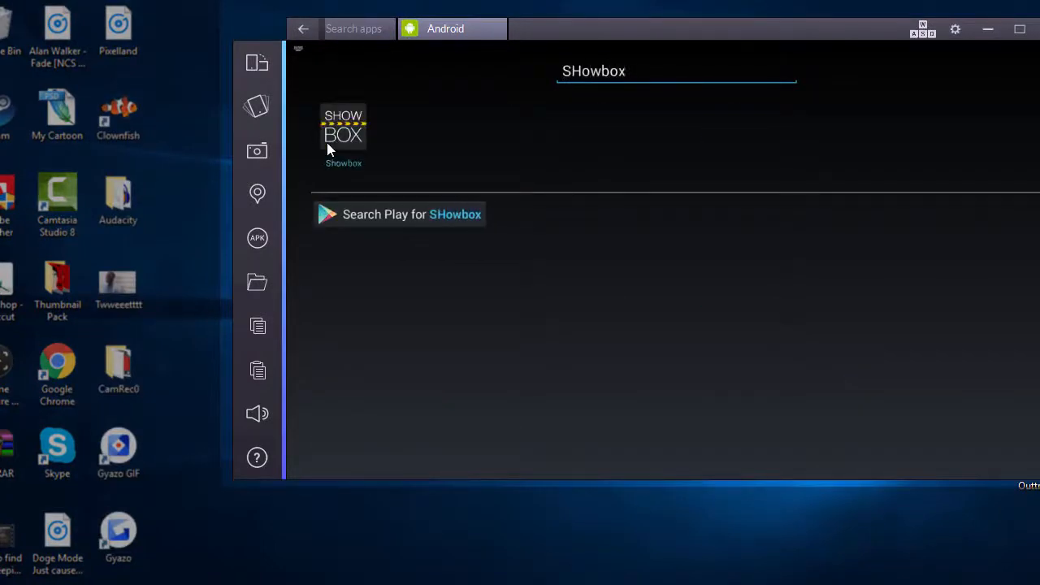
{"action": "key", "text": "BackSpace"}
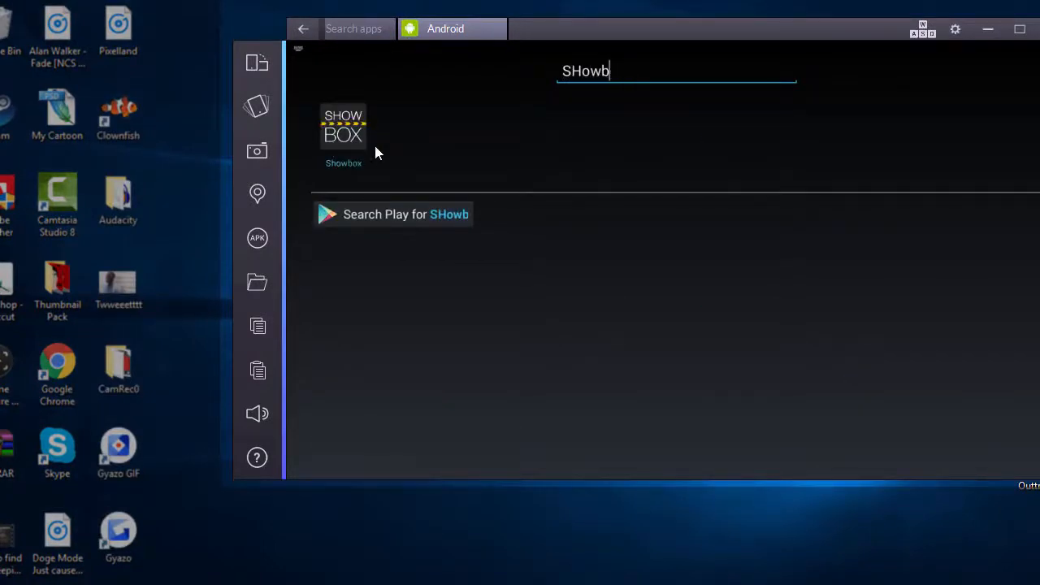
{"action": "type", "text": "oa"}
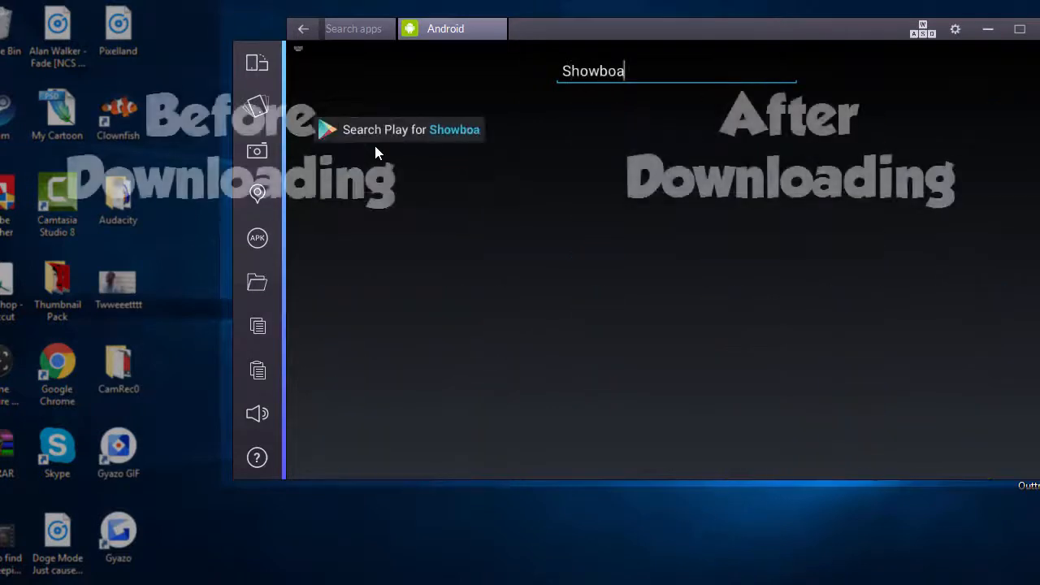
{"action": "type", "text": "x"}
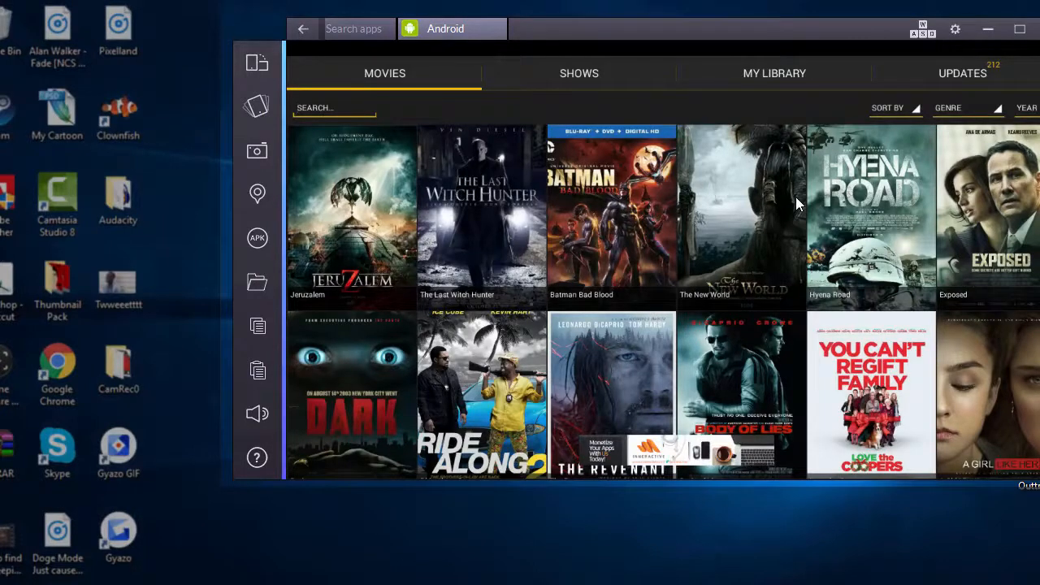
Scroll through the Showbox MOVIES grid, then switch to the SHOWS catalogue
{"action": "scroll", "scroll_direction": "down", "scroll_amount": 3}
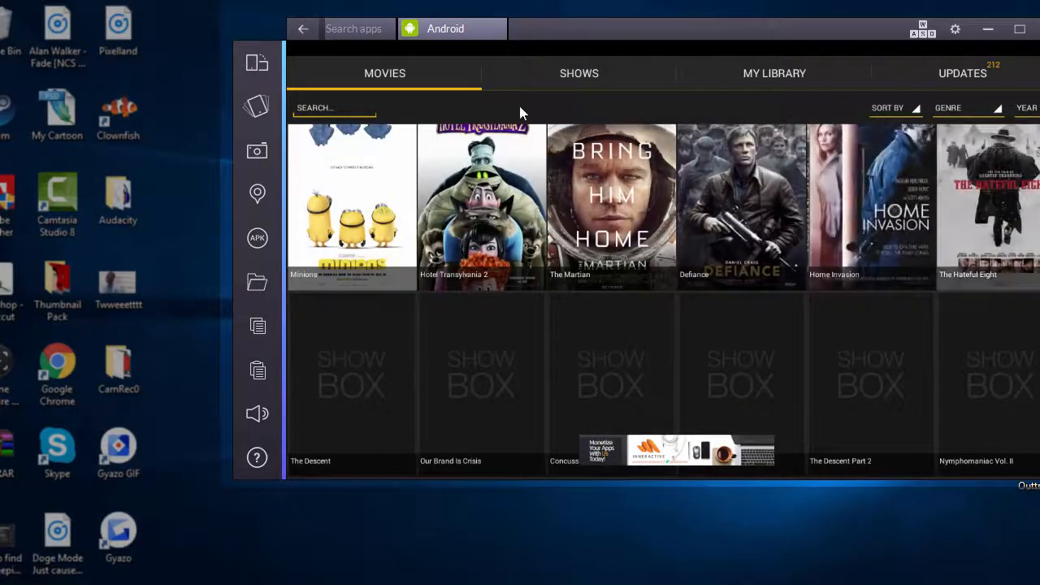
{"action": "left_click", "coordinate": [578, 73]}
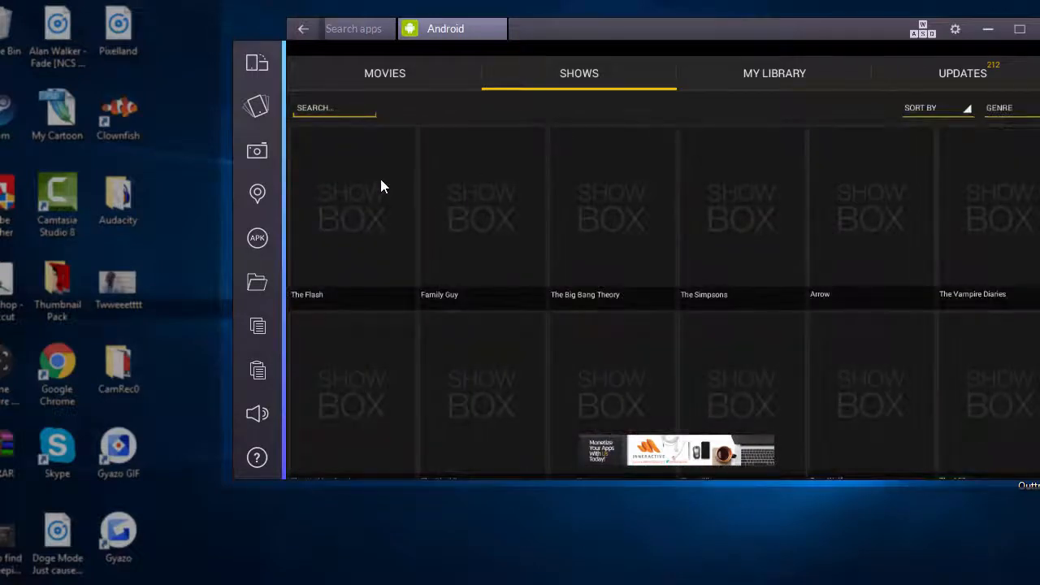